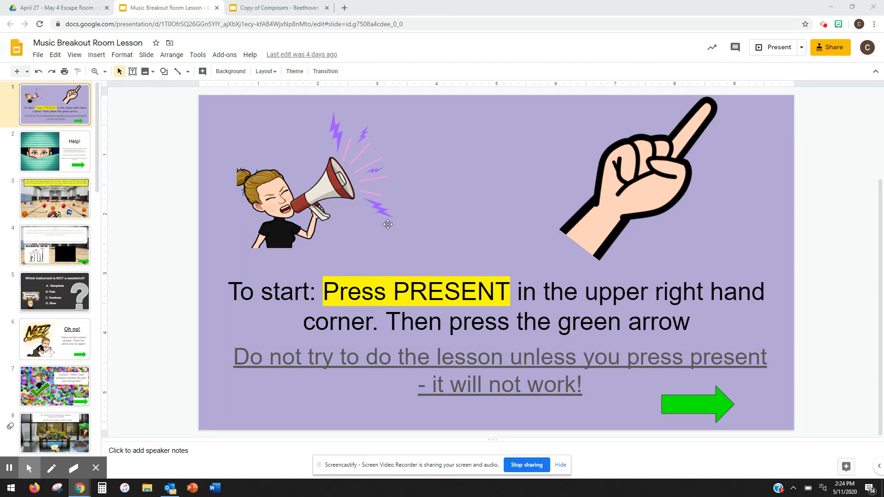
mouse_move(418, 207)
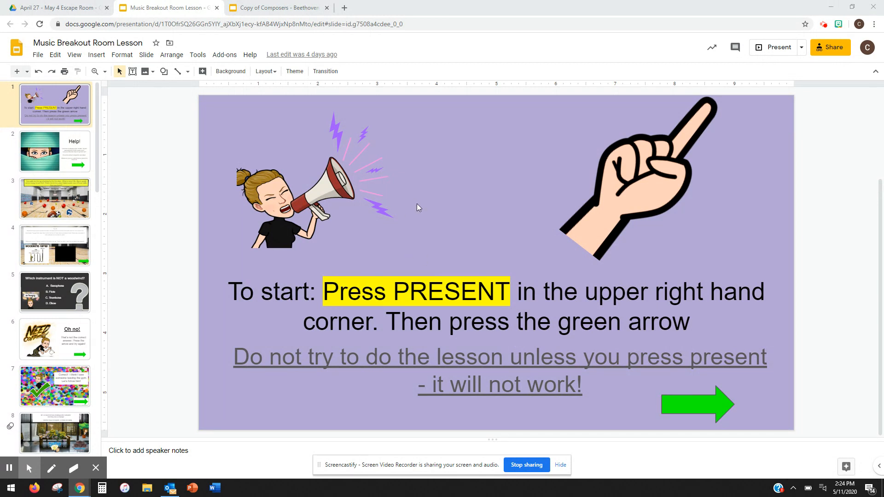
mouse_move(188, 116)
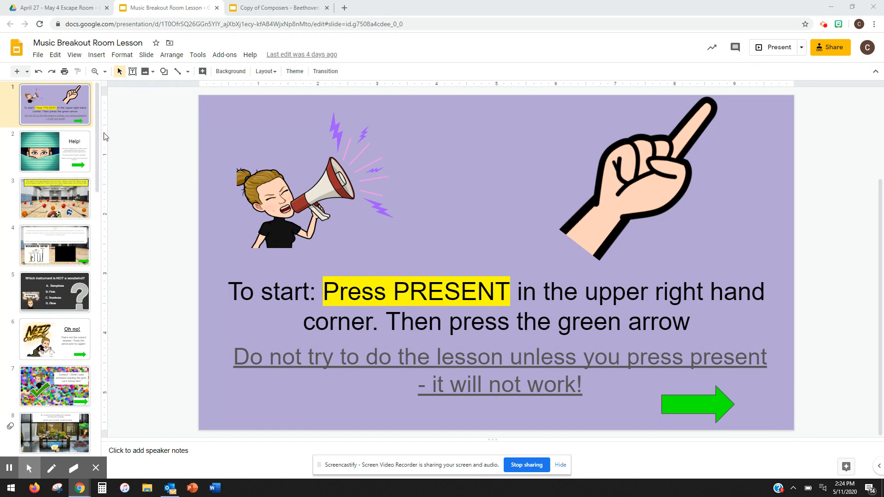
mouse_move(146, 167)
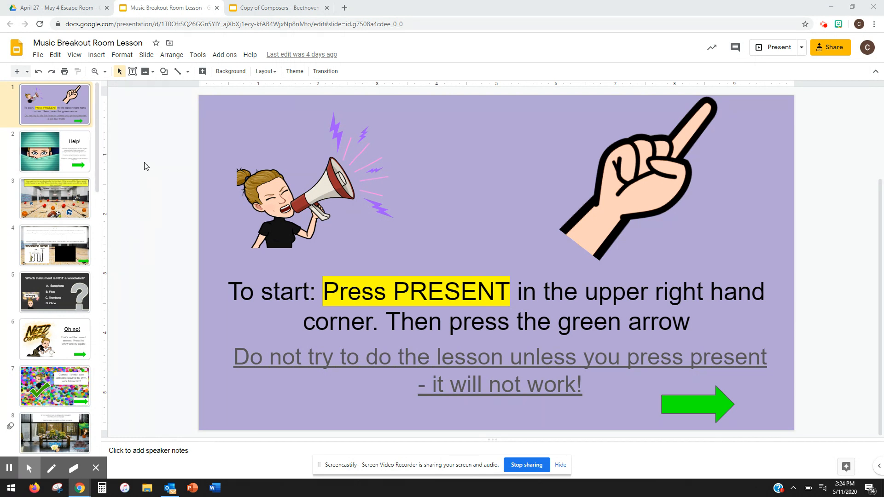
mouse_move(77, 119)
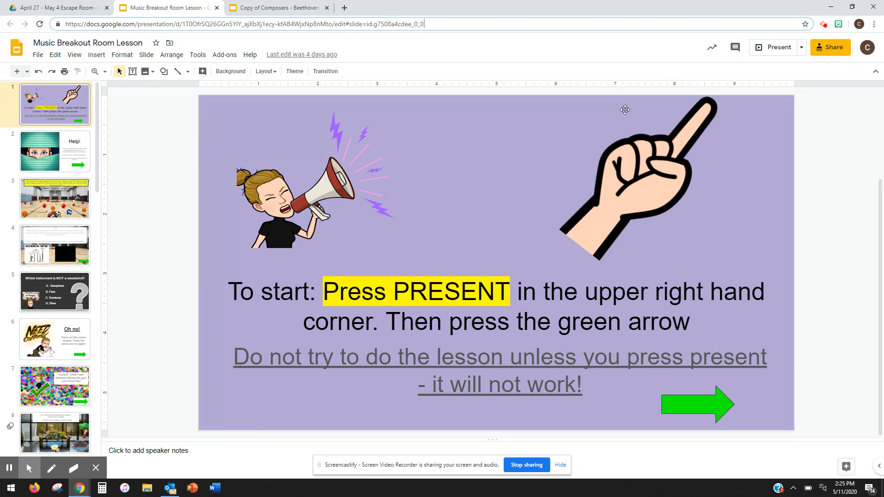
Present from the first slide, follow the green arrows through Help into the gym, then exit to editing
left_click(777, 47)
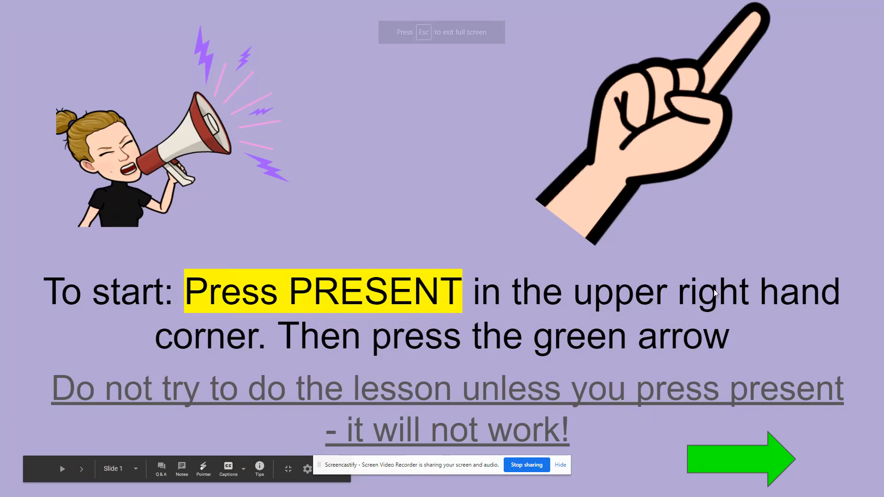
left_click(744, 460)
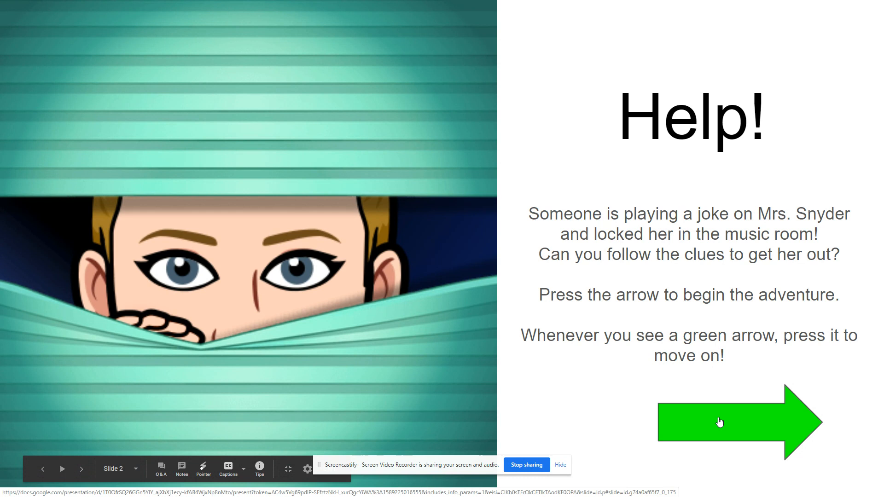
left_click(720, 421)
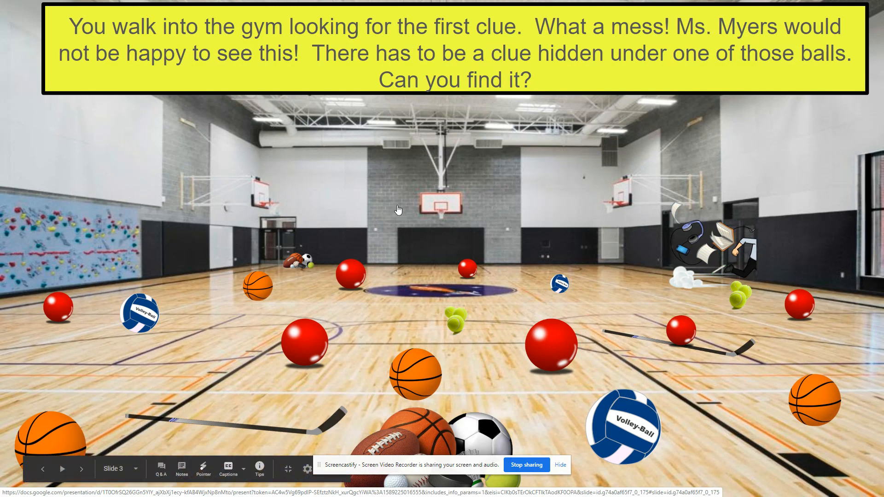
mouse_move(803, 303)
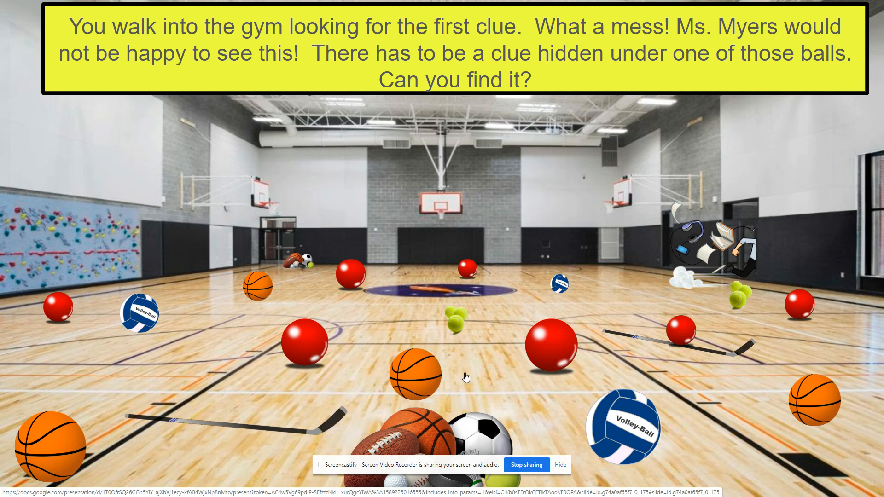
key("Escape")
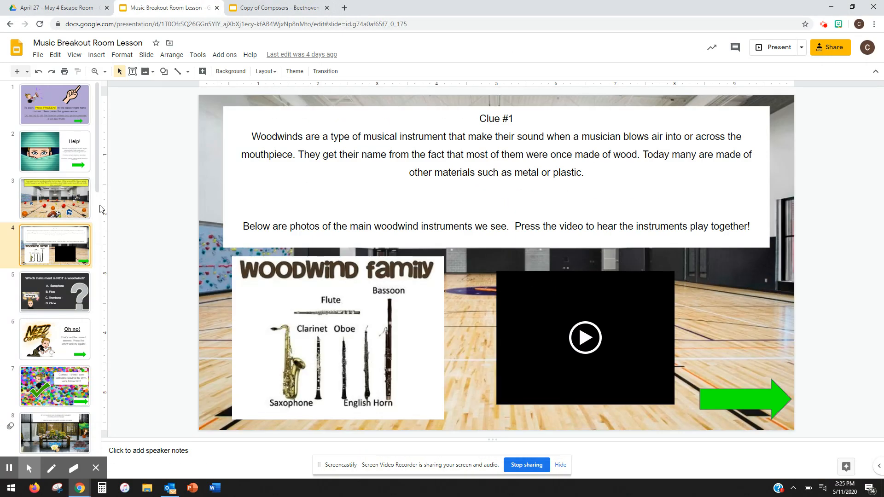
On slide 3, reveal the full-slide covering shape with a yellow fill and link it to Slide 3
left_click(54, 198)
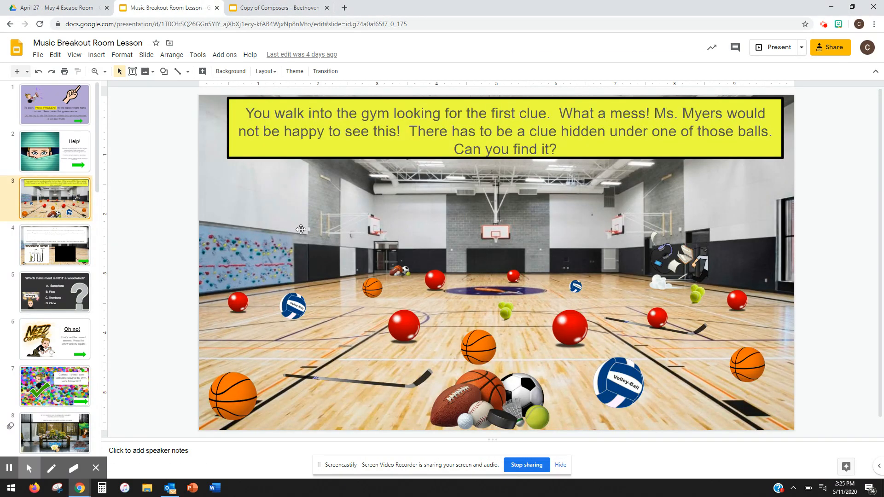
mouse_move(454, 257)
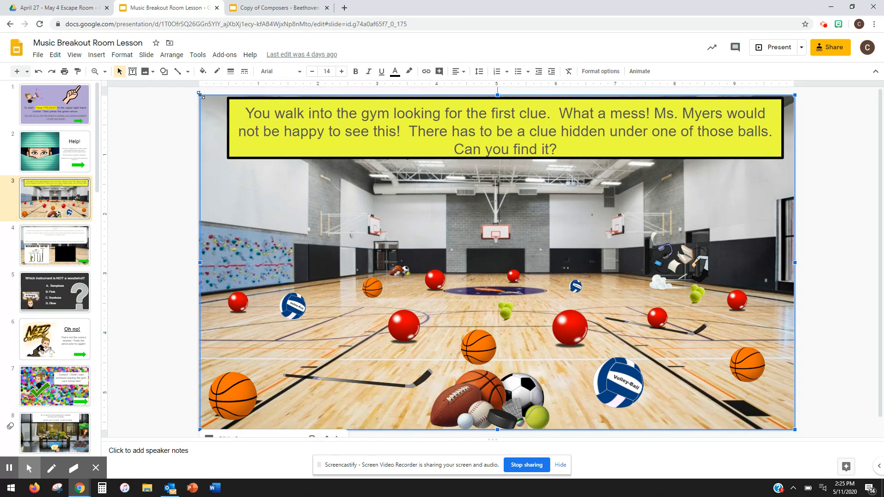
left_click(201, 71)
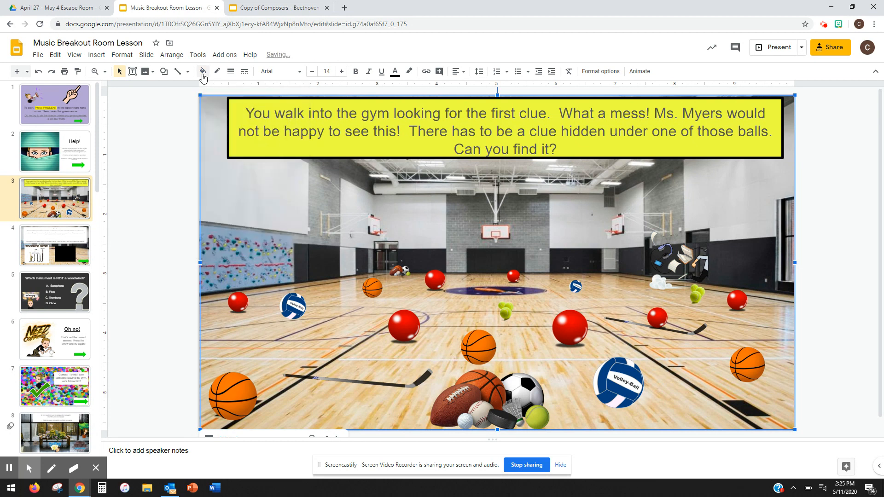
left_click(202, 72)
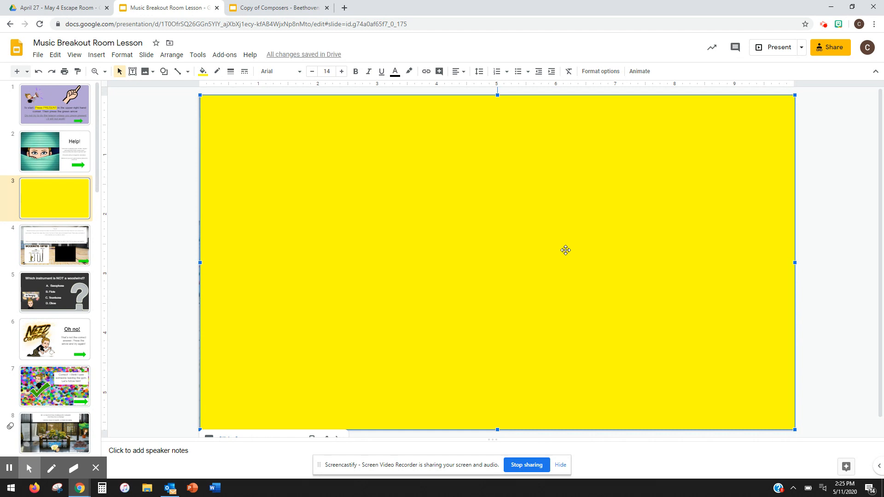
right_click(566, 250)
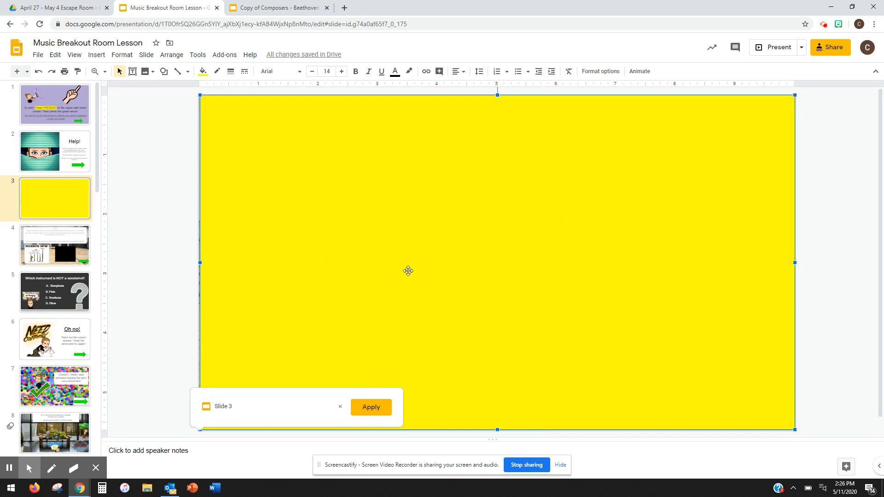
mouse_move(217, 222)
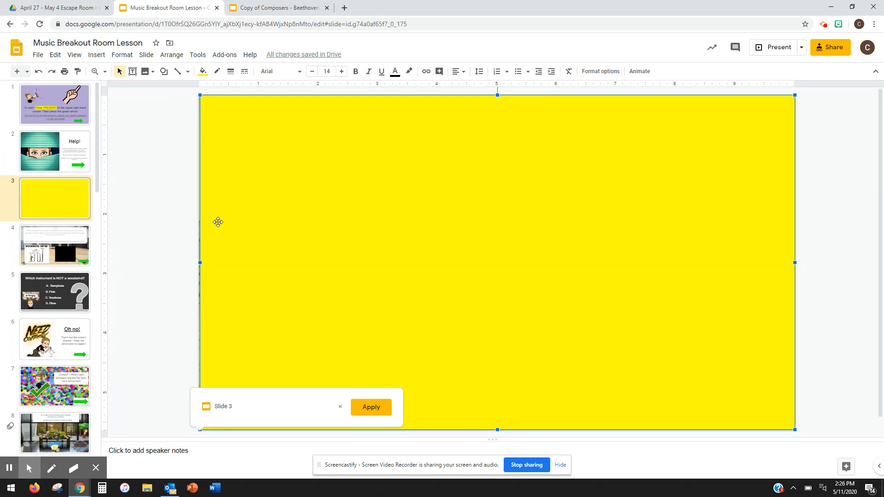
mouse_move(371, 407)
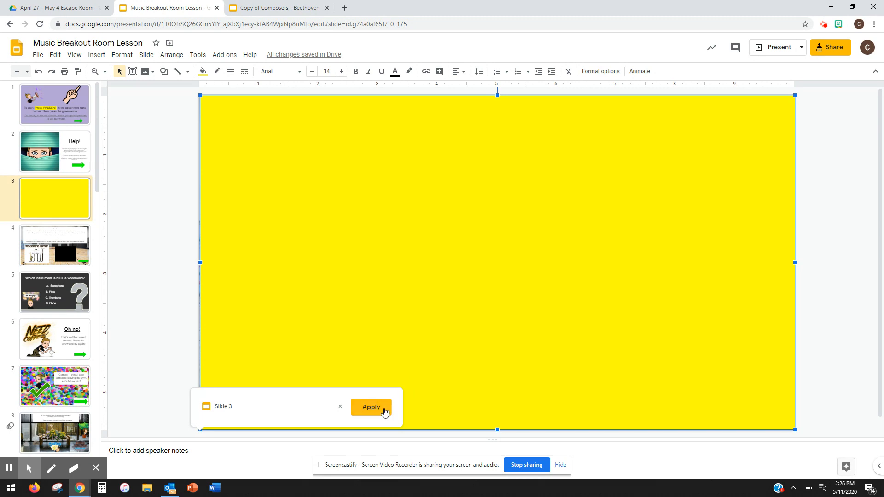
left_click(202, 71)
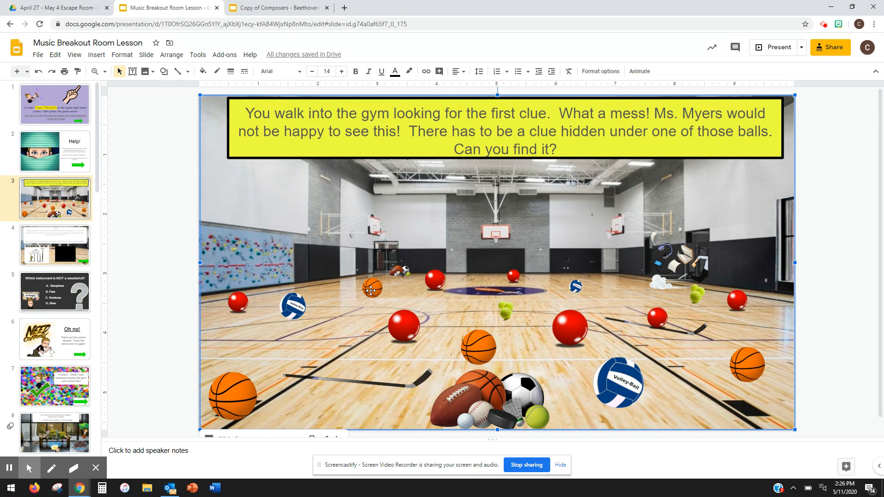
Select the small basketball in the gym scene and reveal its Slide 4 link
left_click(372, 290)
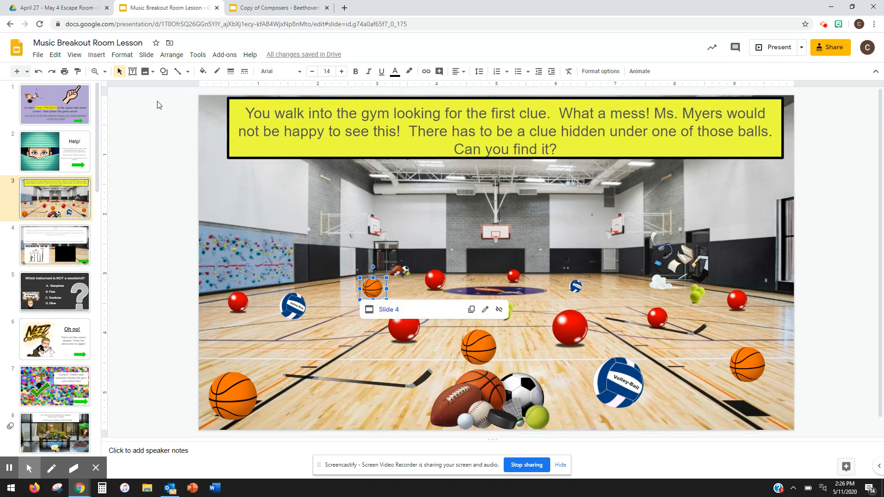
left_click(96, 55)
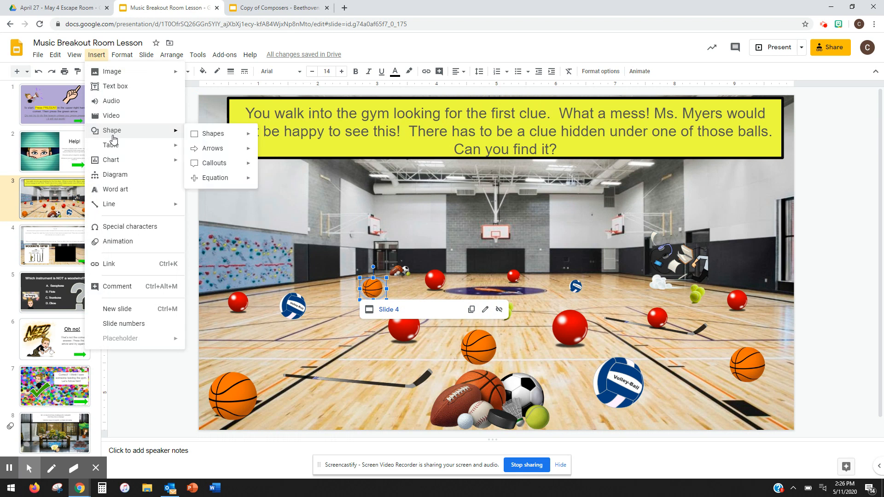
mouse_move(376, 300)
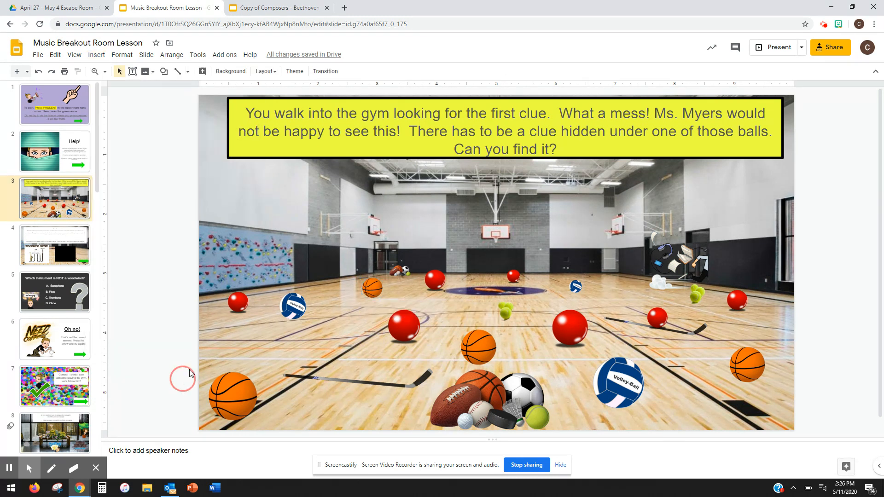
left_click(371, 290)
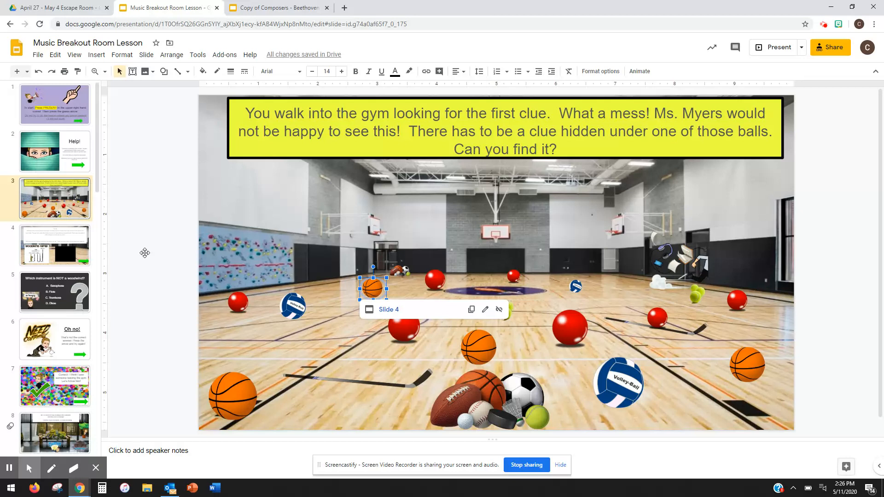
left_click(55, 245)
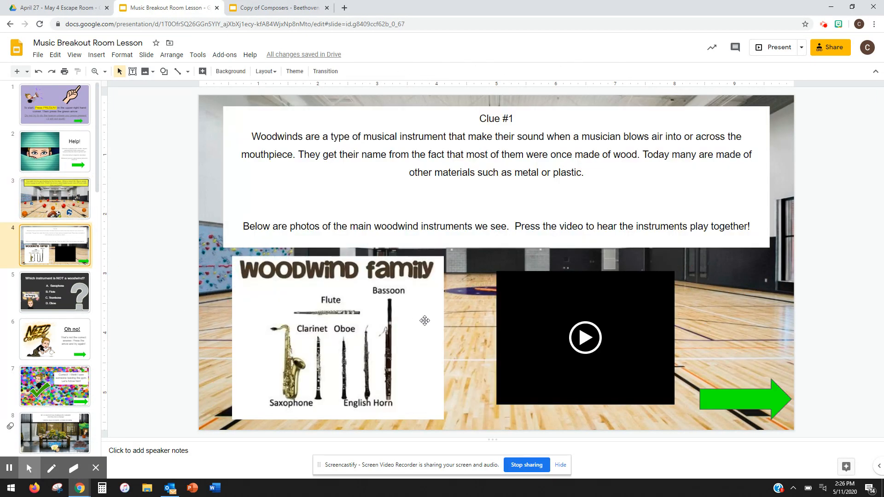
Follow the basketball's link to slide 4, recheck it from the gym, and land on Clue #1
left_click(54, 198)
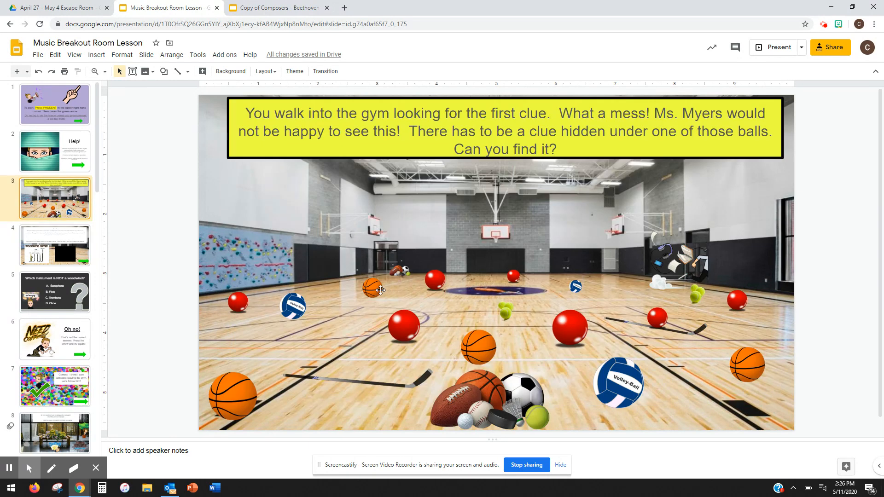
left_click(372, 287)
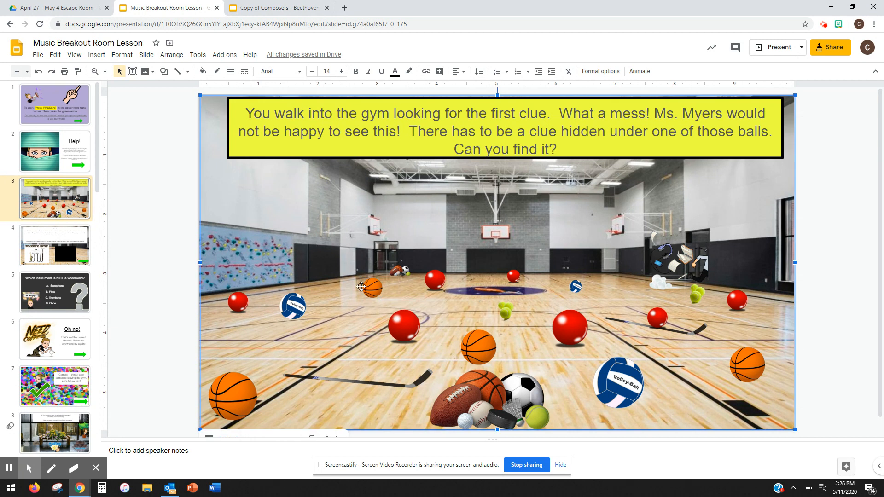
left_click(371, 287)
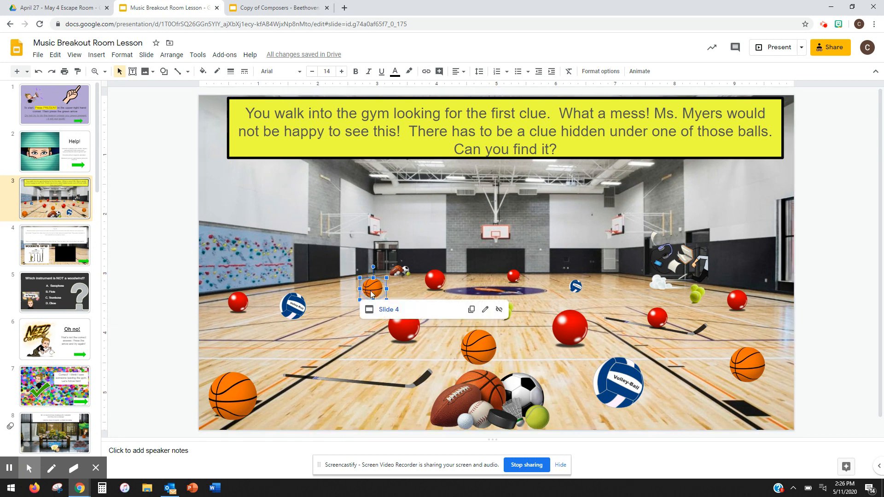
mouse_move(59, 253)
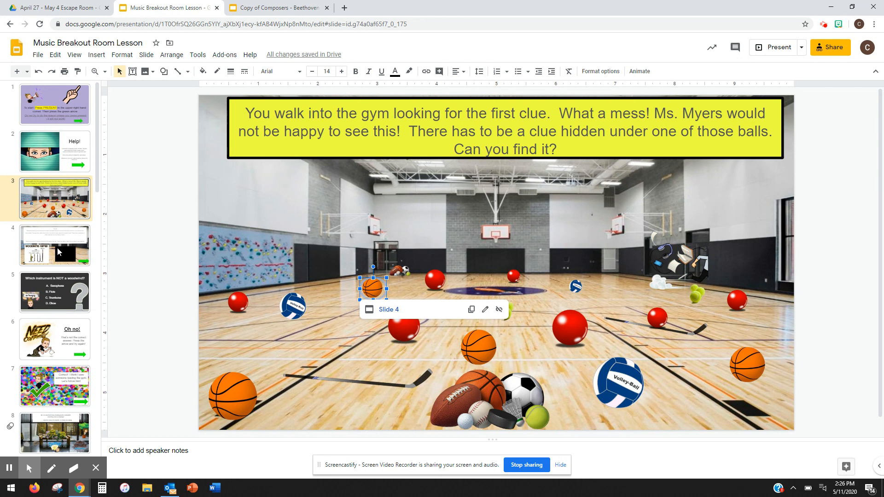
left_click(55, 245)
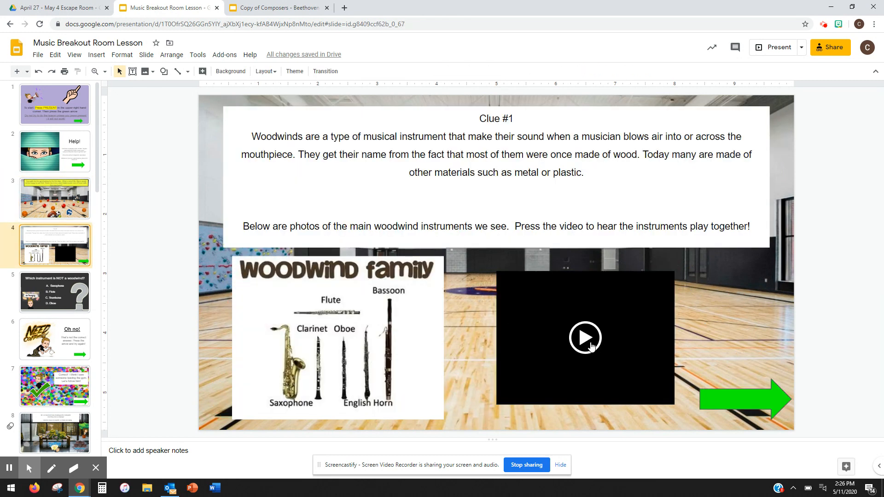
left_click(586, 337)
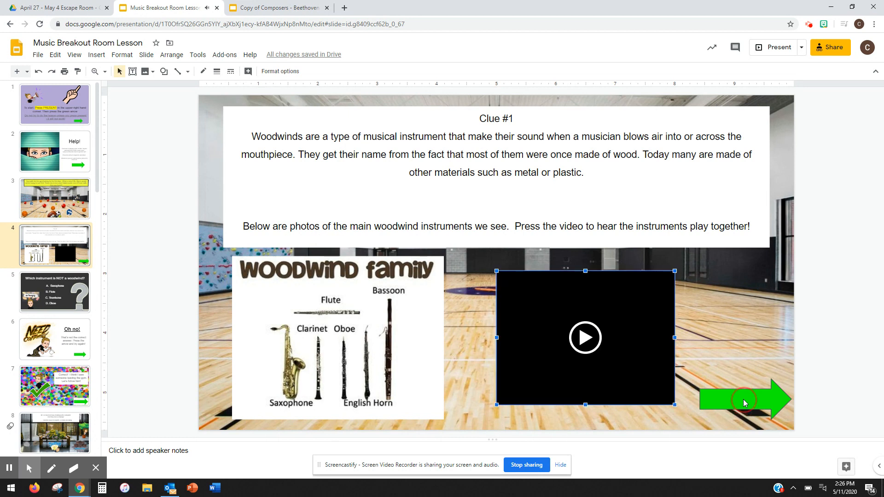
left_click(744, 400)
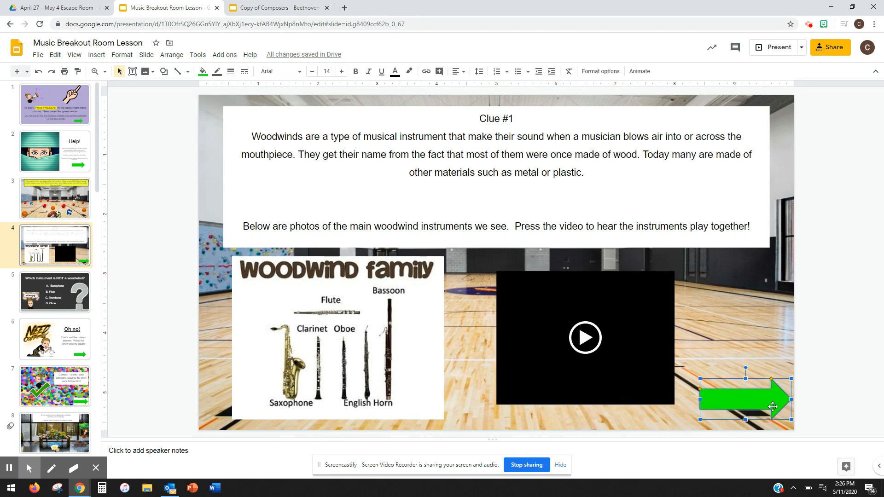
left_click(776, 47)
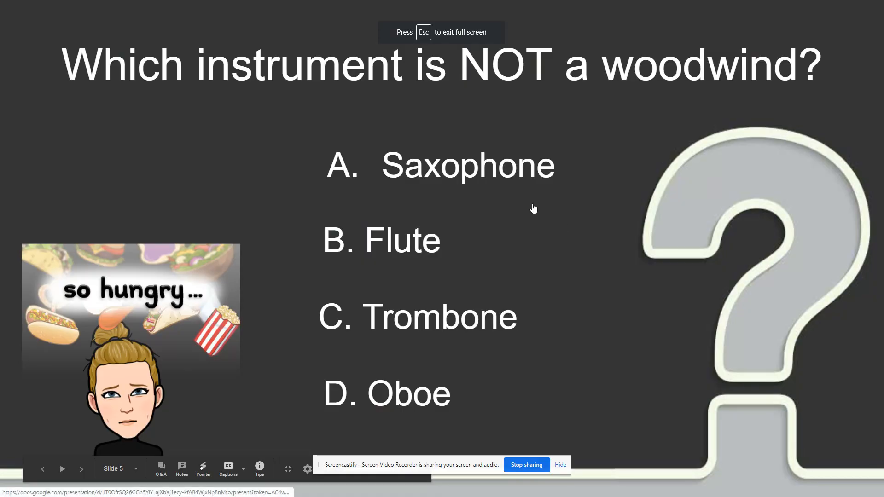
mouse_move(479, 107)
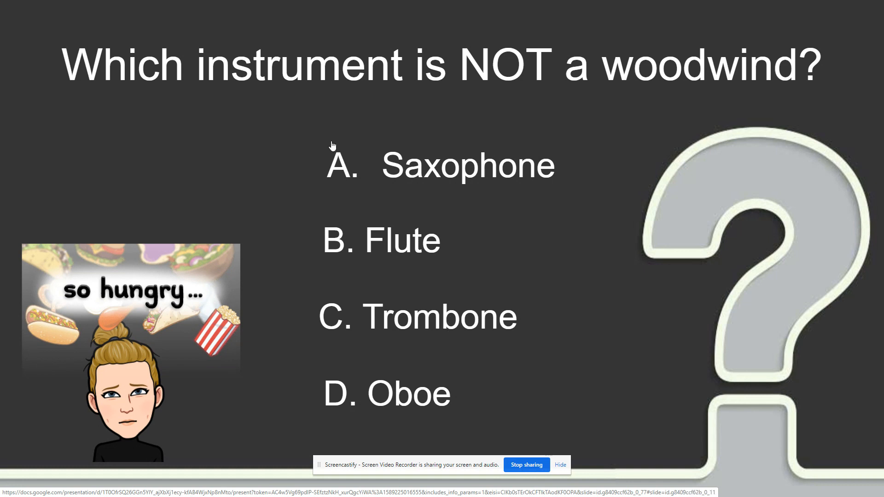
mouse_move(389, 164)
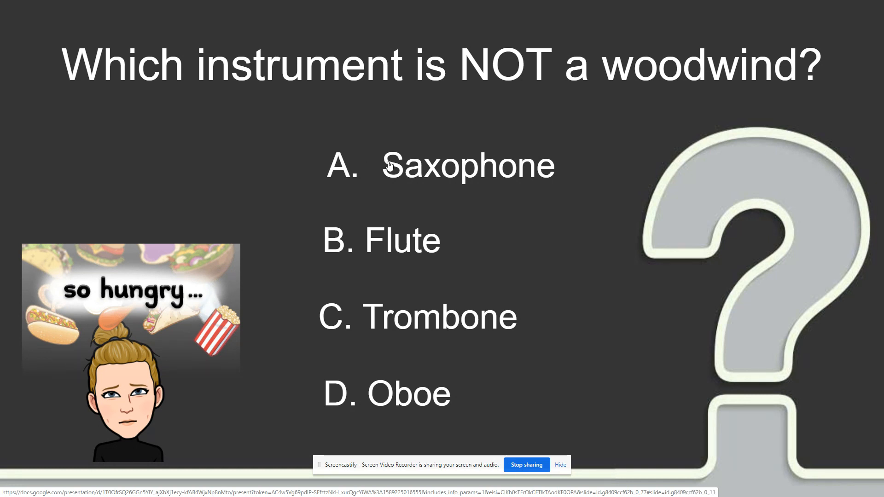
mouse_move(446, 164)
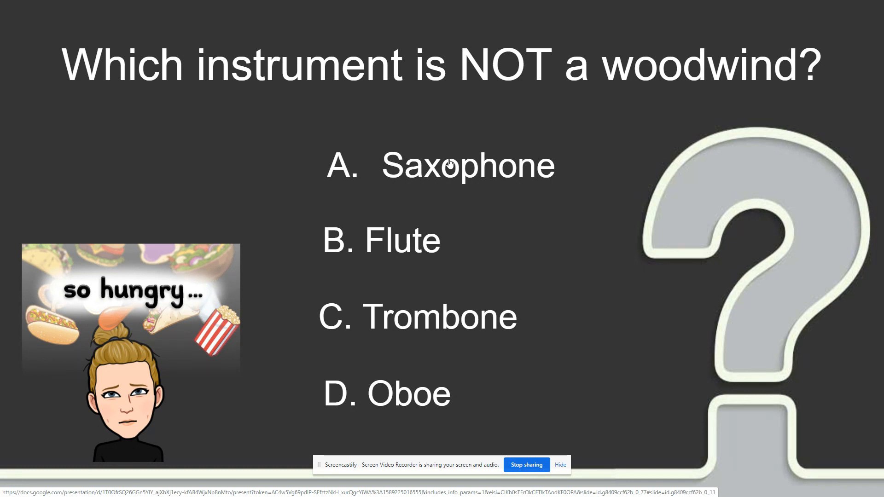
mouse_move(486, 172)
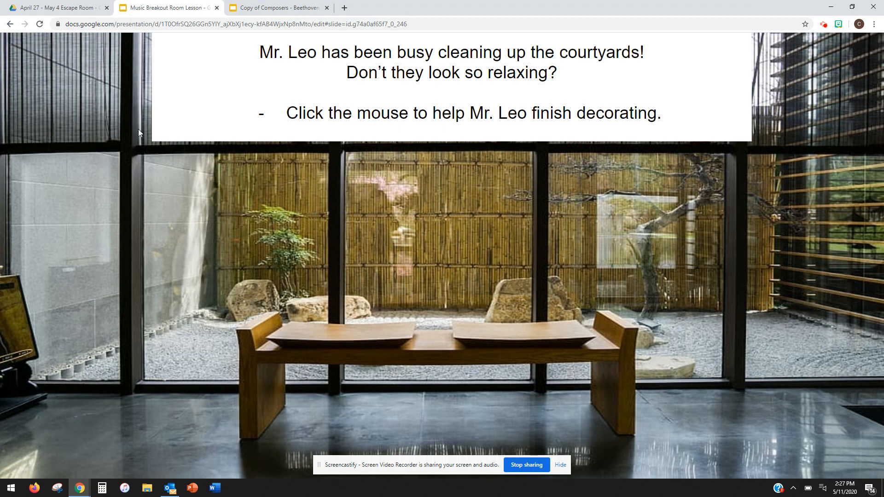
Back in editing, check the quiz answers' transparent shapes: three link to 'Oh no!', Trombone to slide 7
key("Escape")
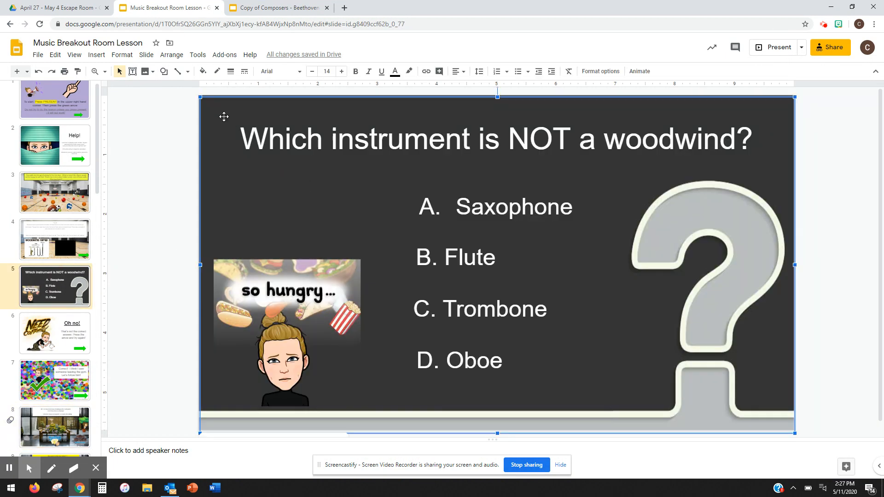
mouse_move(199, 78)
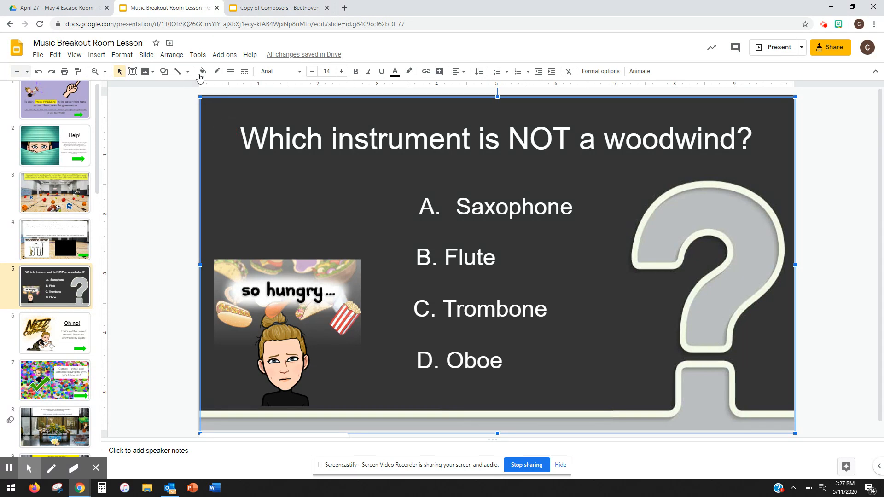
left_click(202, 71)
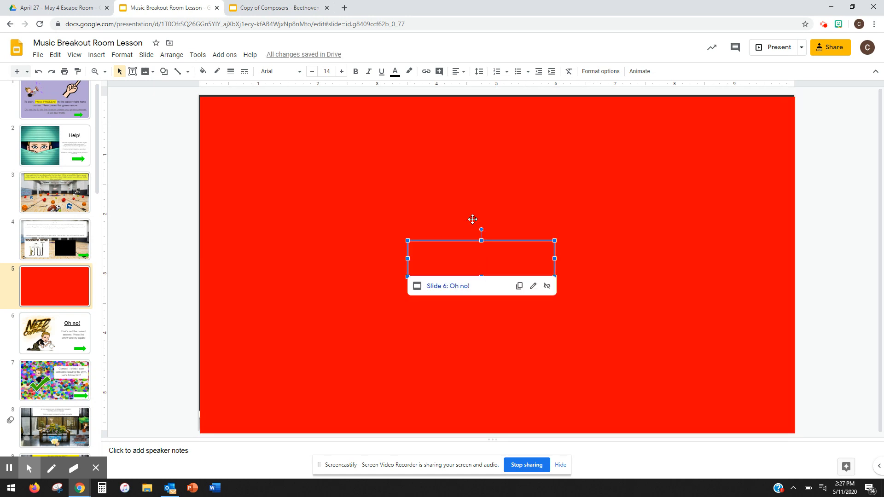
left_click_drag(480, 260, 496, 212)
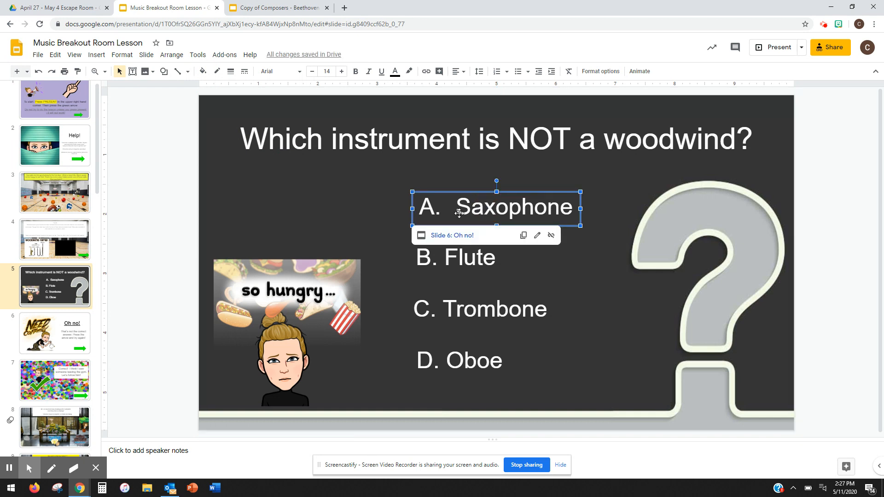
mouse_move(72, 337)
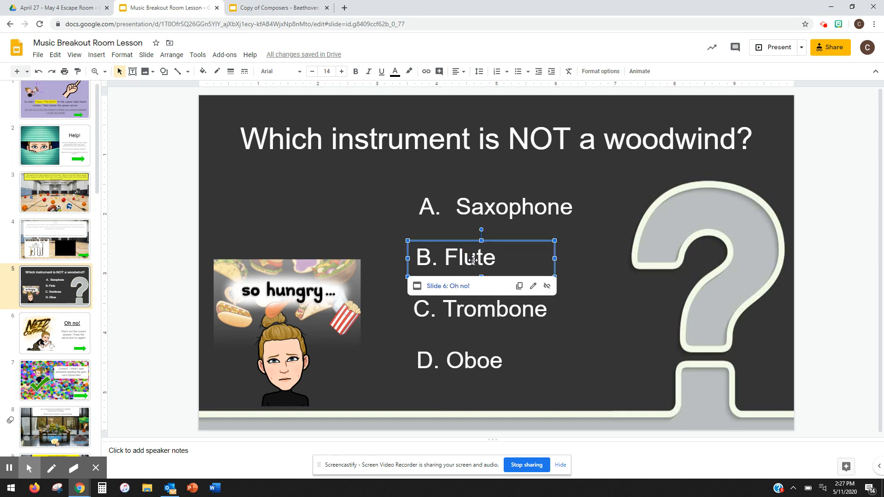
left_click(481, 309)
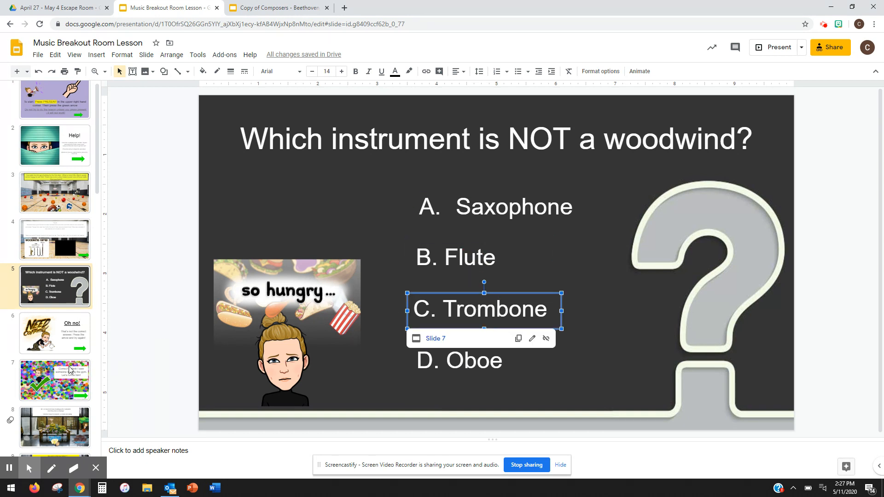
Go to the Correct! slide, select its green arrow and continue to the courtyard slide 8
left_click(54, 379)
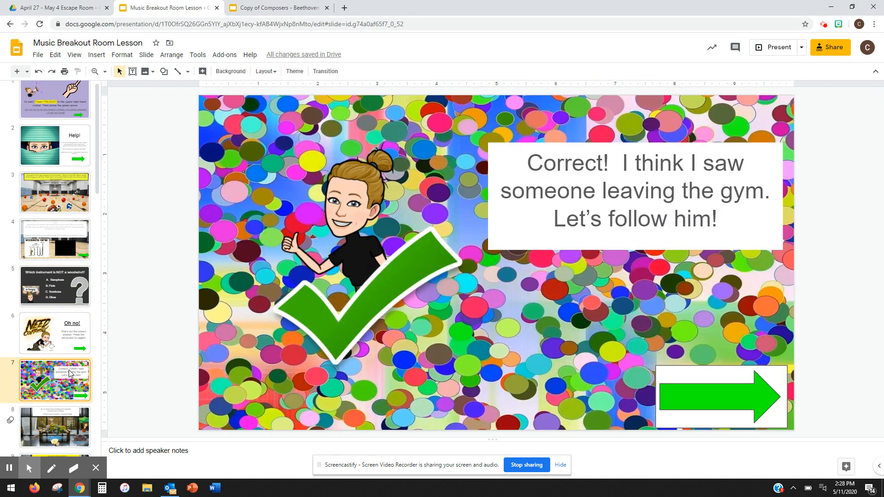
scroll("down", 3)
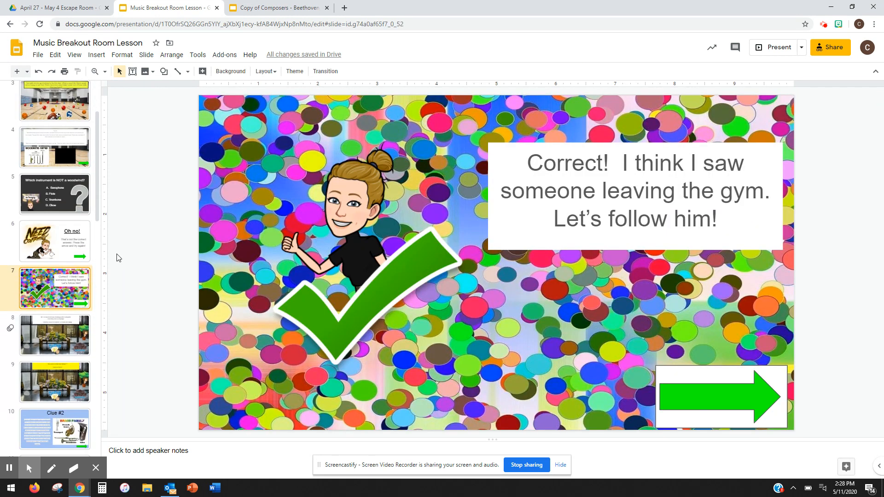
left_click(720, 396)
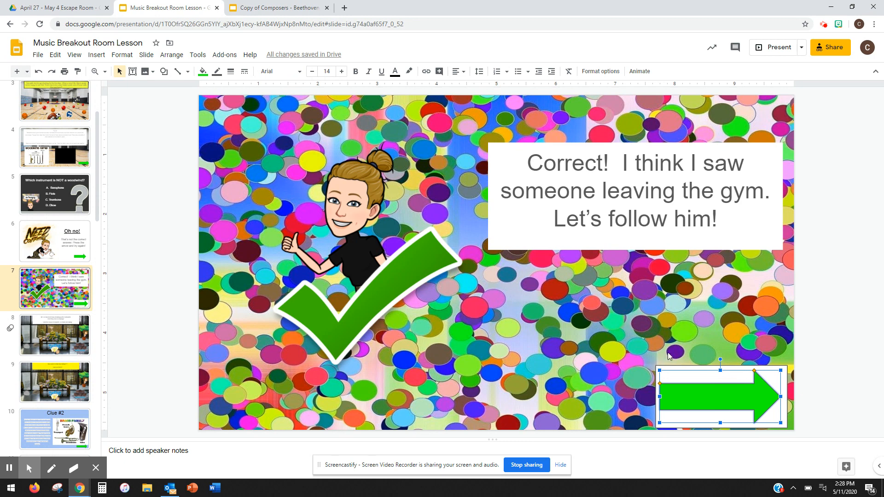
left_click(54, 335)
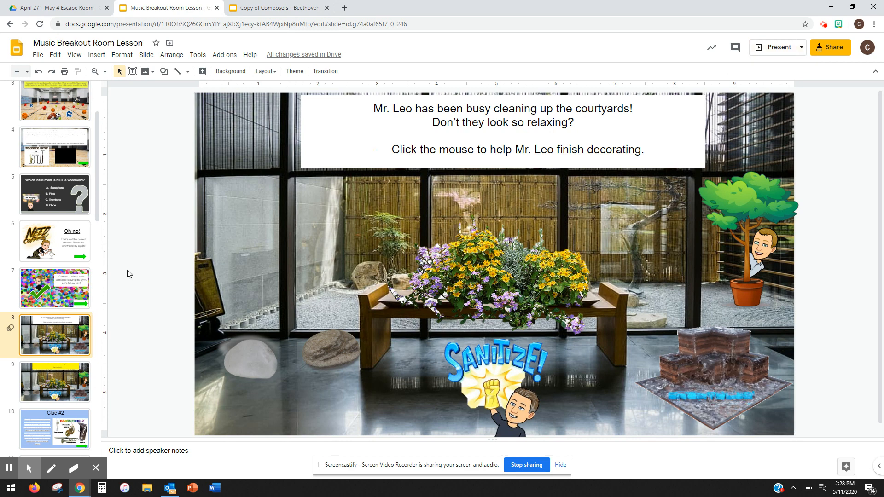
Present the courtyard slide and click to bring in each decoration one at a time
left_click(777, 47)
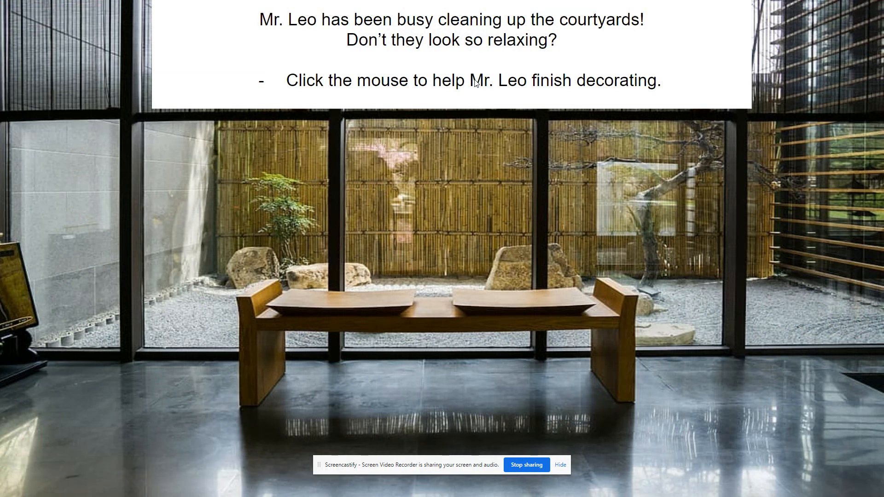
mouse_move(459, 126)
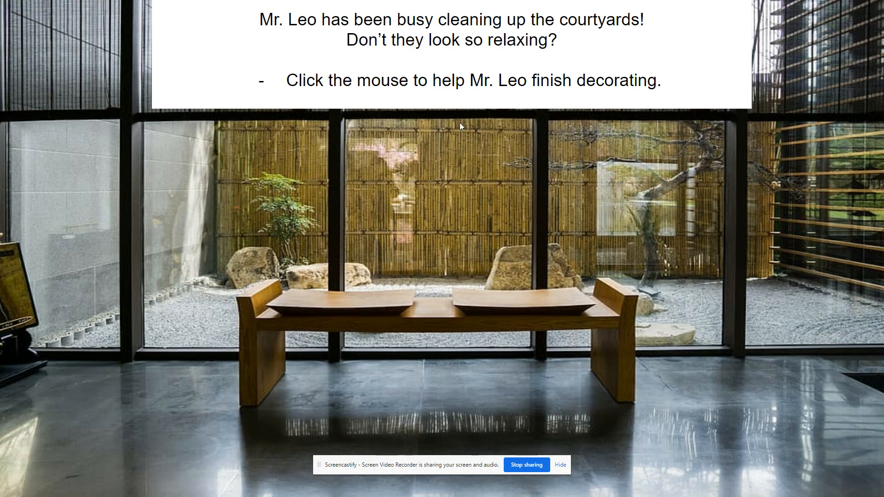
mouse_move(521, 197)
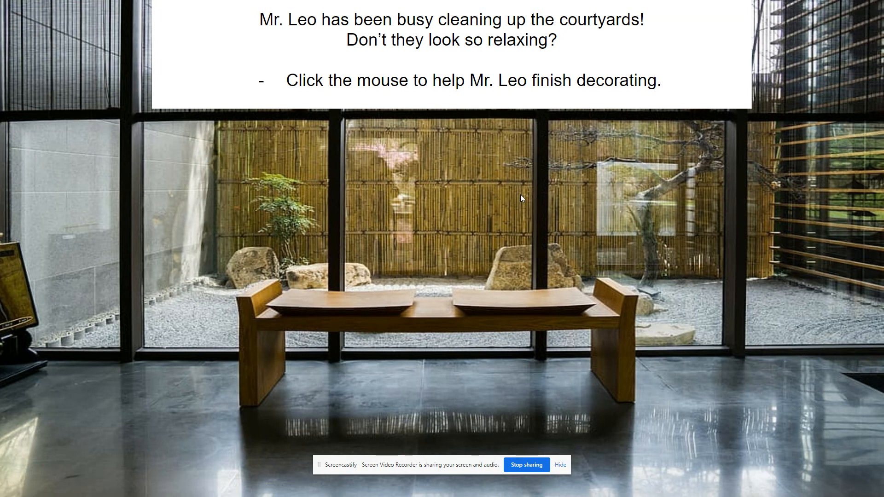
left_click(521, 197)
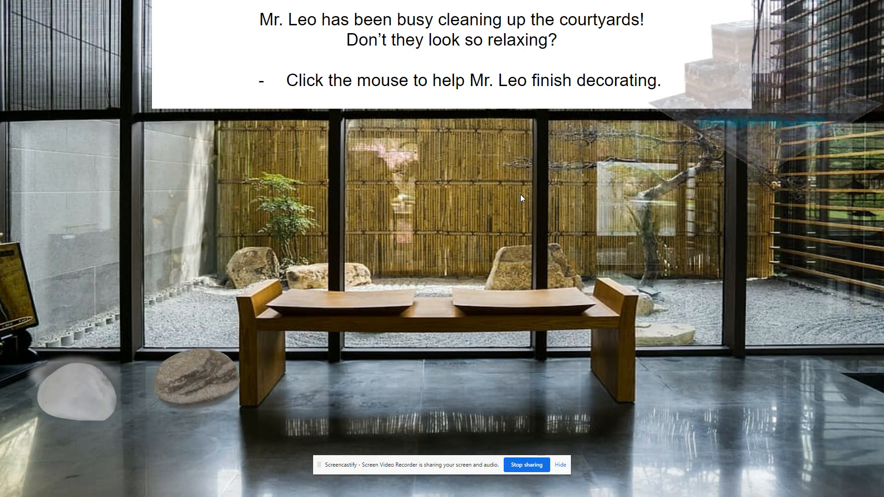
left_click(521, 197)
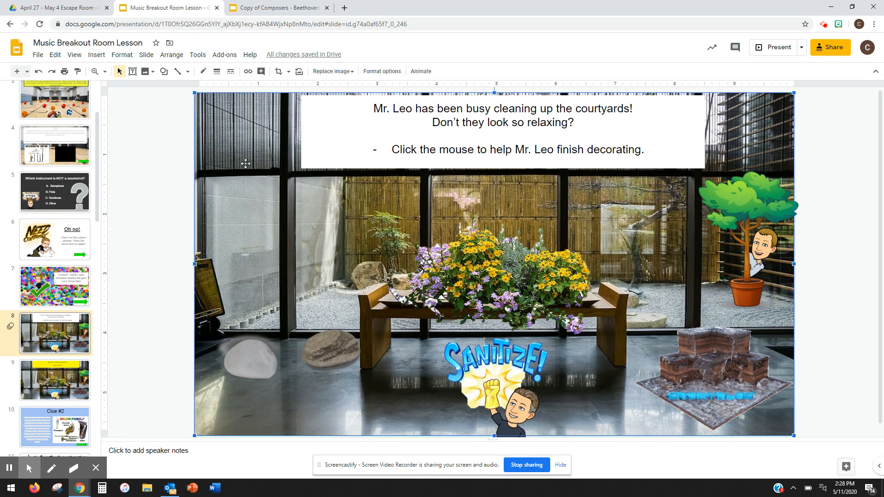
Select the brown rock, review its second Fly in from top animation and keep it starting On click
left_click(332, 349)
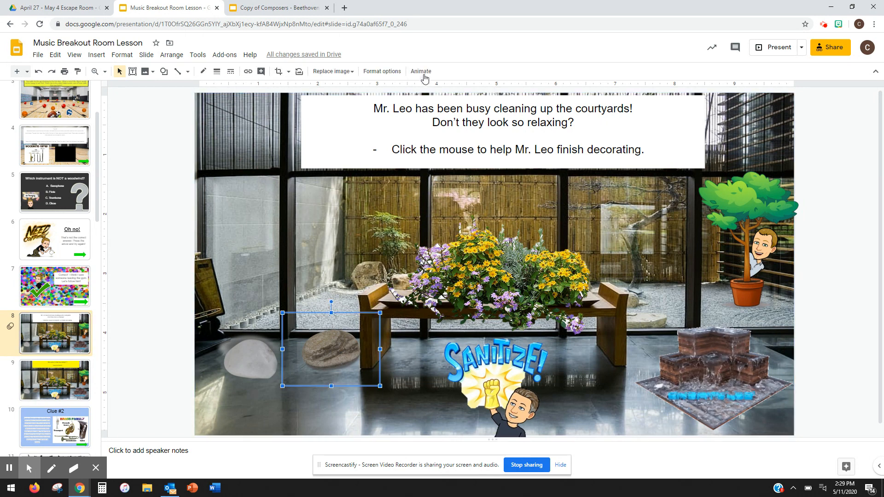
left_click(420, 71)
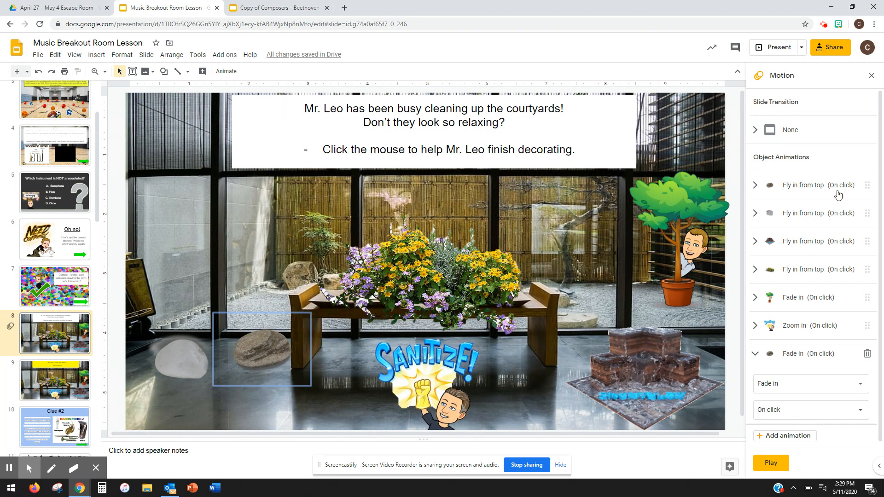
left_click(807, 212)
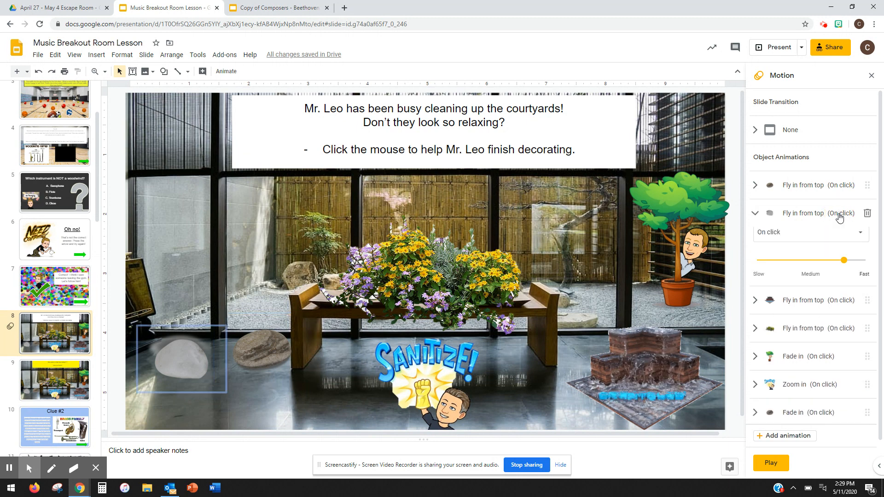
left_click(809, 269)
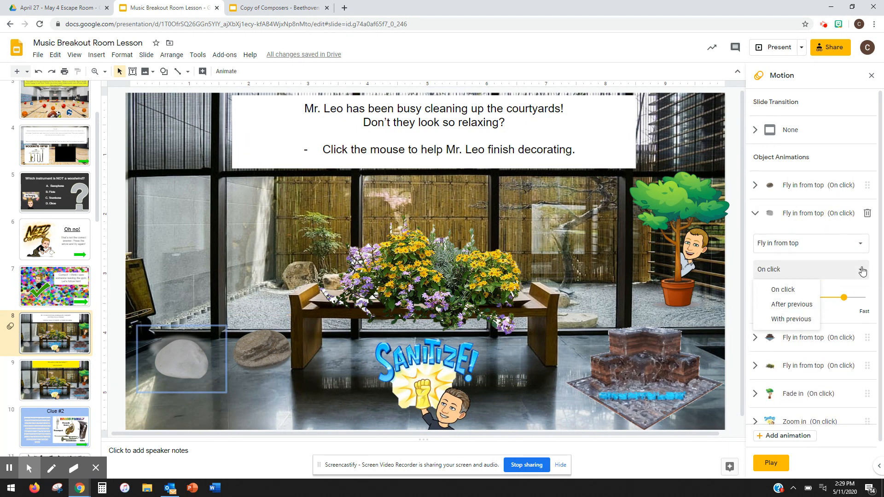
left_click(783, 289)
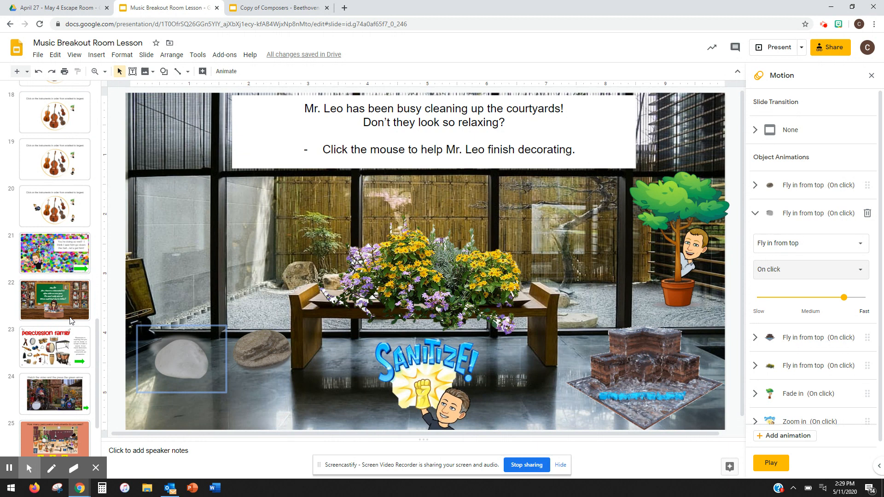
Scroll to the final music room slide 27, then return to the drumming video slide 24
scroll("down", 3)
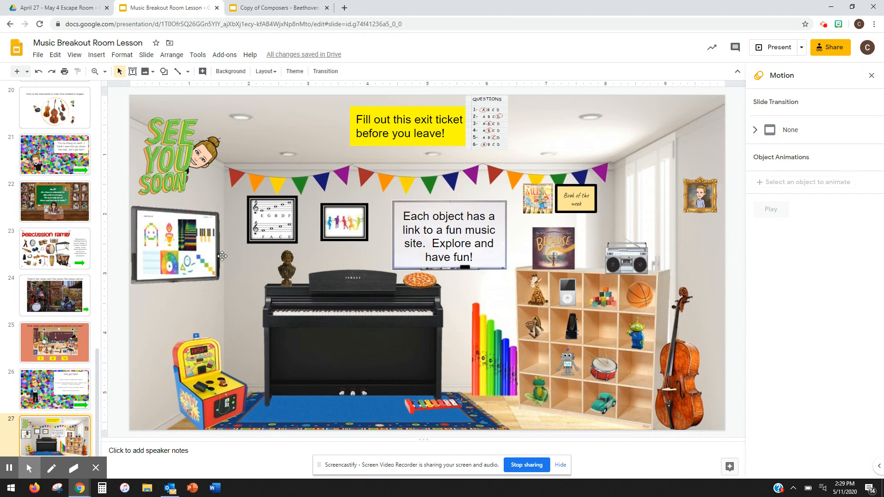
mouse_move(512, 307)
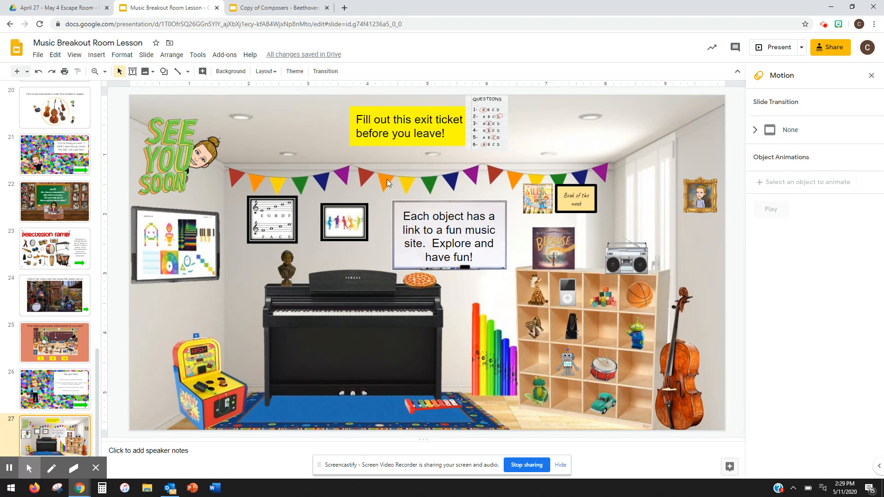
left_click(54, 343)
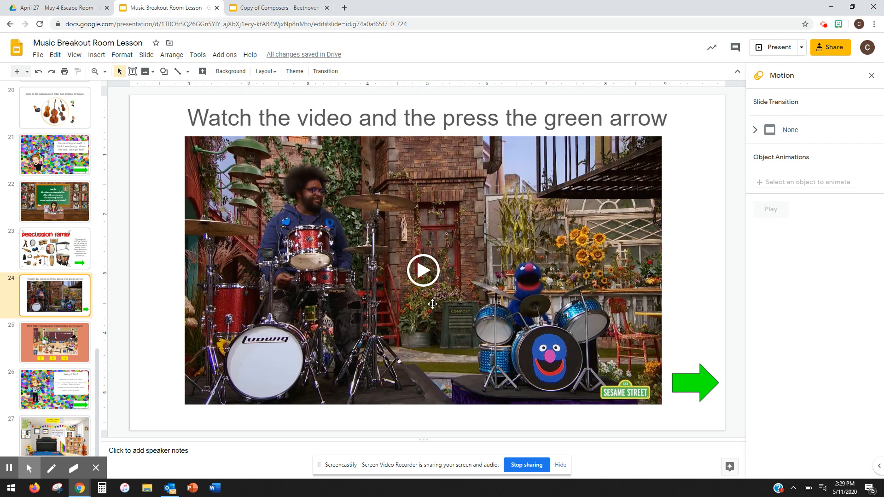
mouse_move(601, 407)
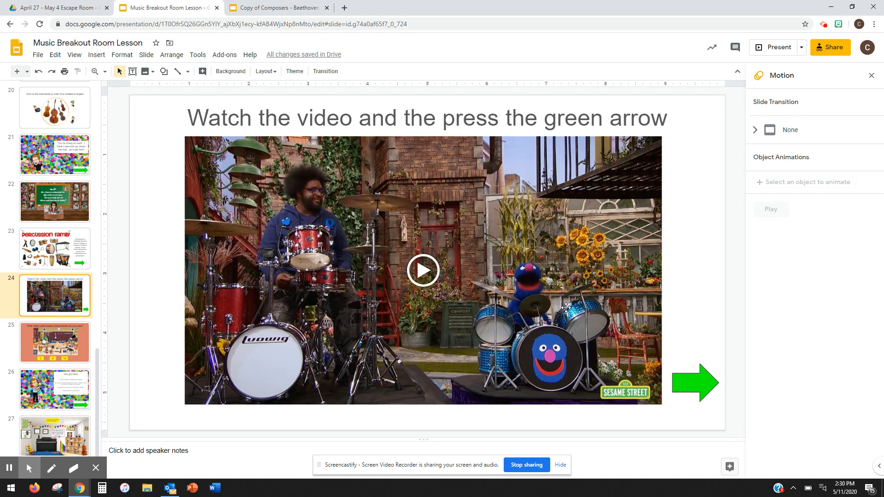
mouse_move(387, 342)
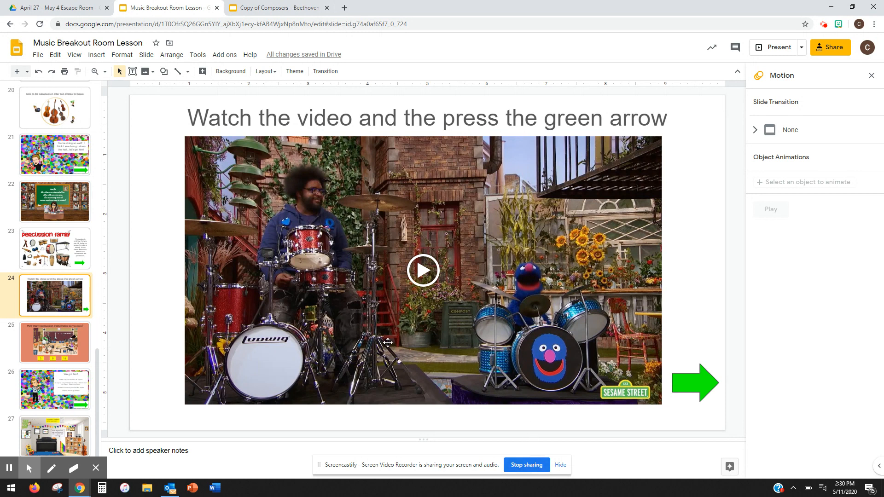